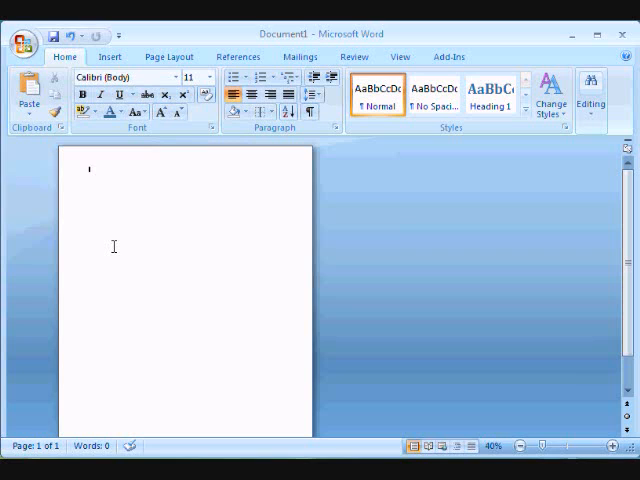
pyautogui.moveTo(181, 128)
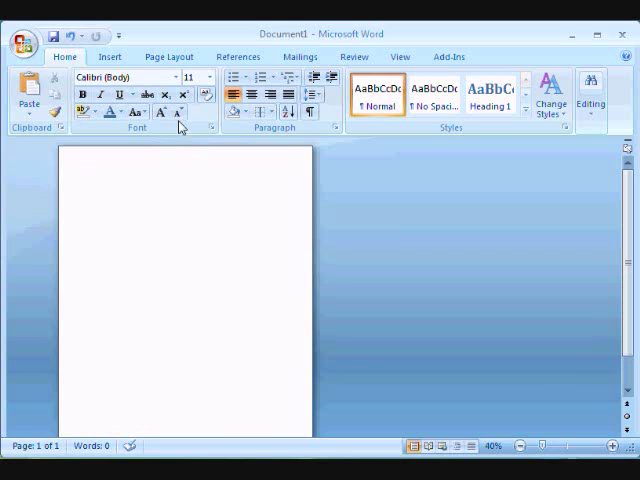
pyautogui.moveTo(185, 207)
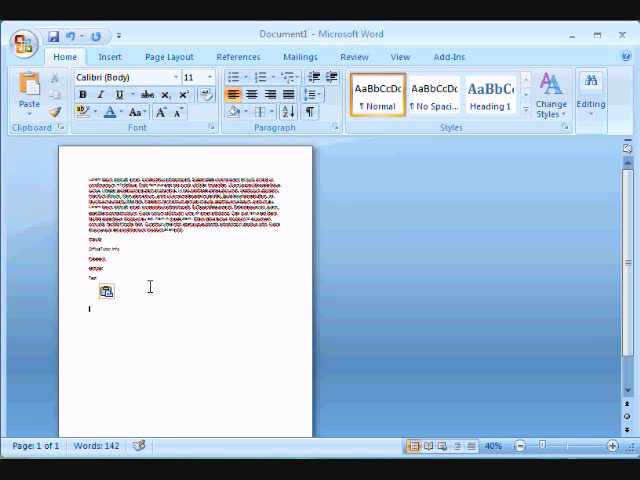
pyautogui.moveTo(146, 316)
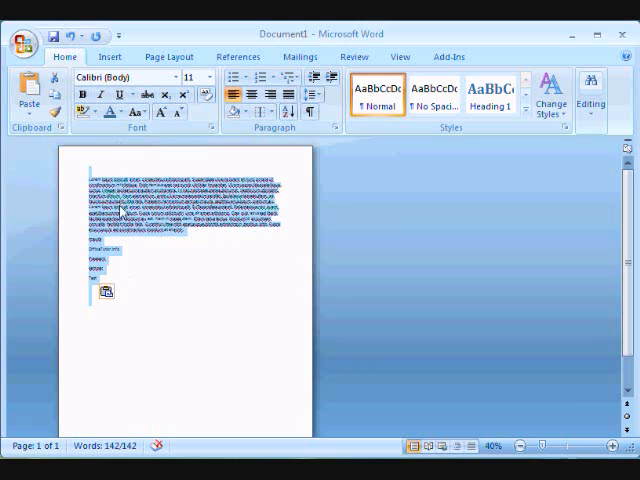
pyautogui.moveTo(168, 56)
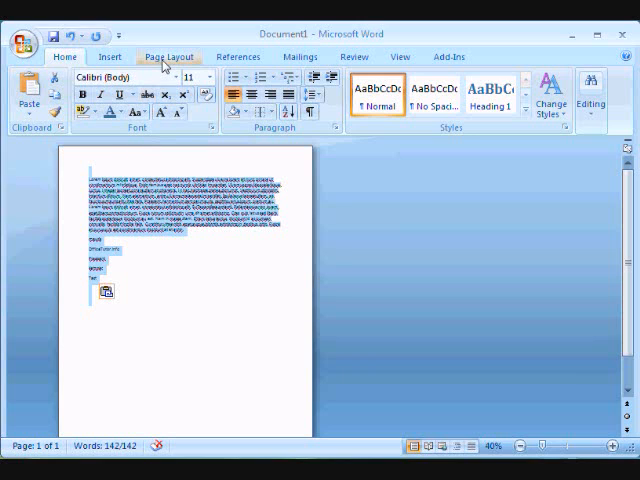
# - Change the page orientation to Landscape from the Page Layout Orientation menu
pyautogui.click(169, 56)
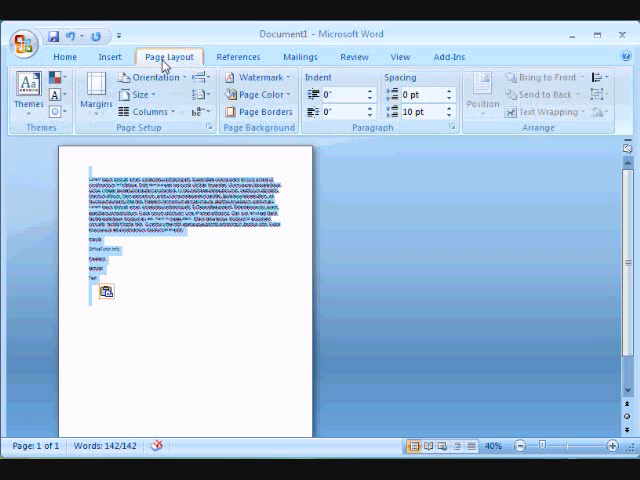
pyautogui.click(148, 78)
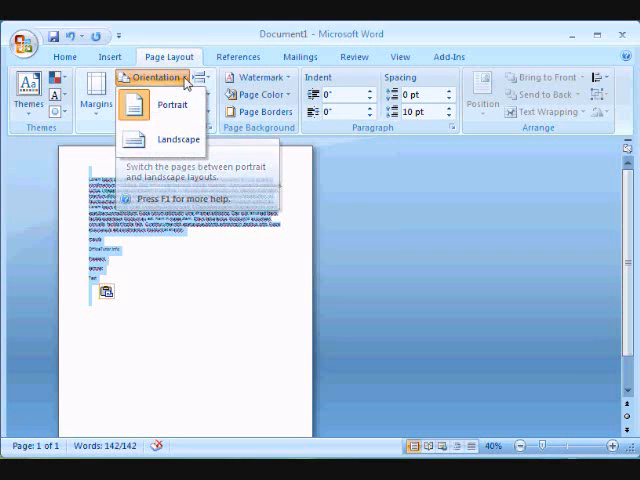
pyautogui.moveTo(178, 139)
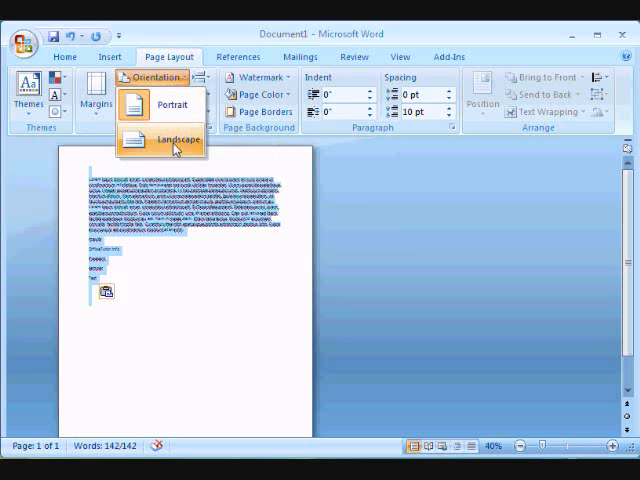
pyautogui.click(178, 139)
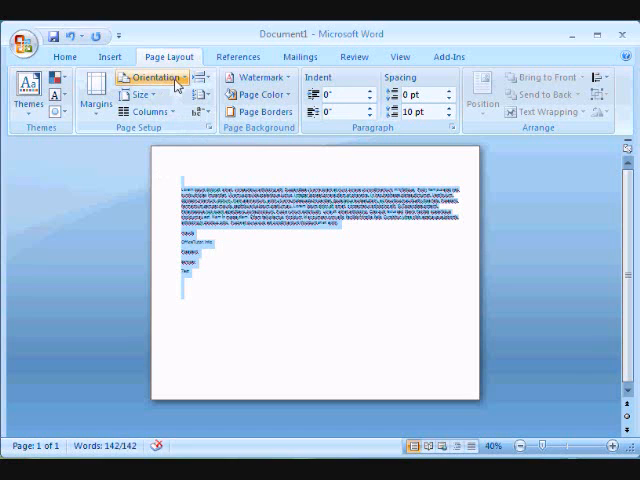
# - Change the page orientation back to Portrait from the Orientation menu
pyautogui.click(152, 78)
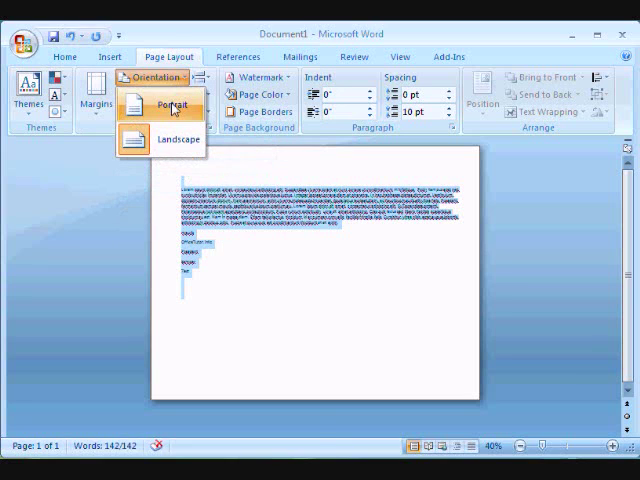
pyautogui.click(174, 106)
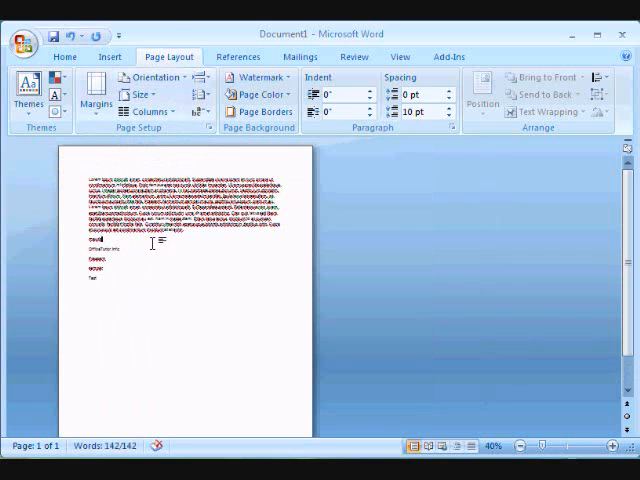